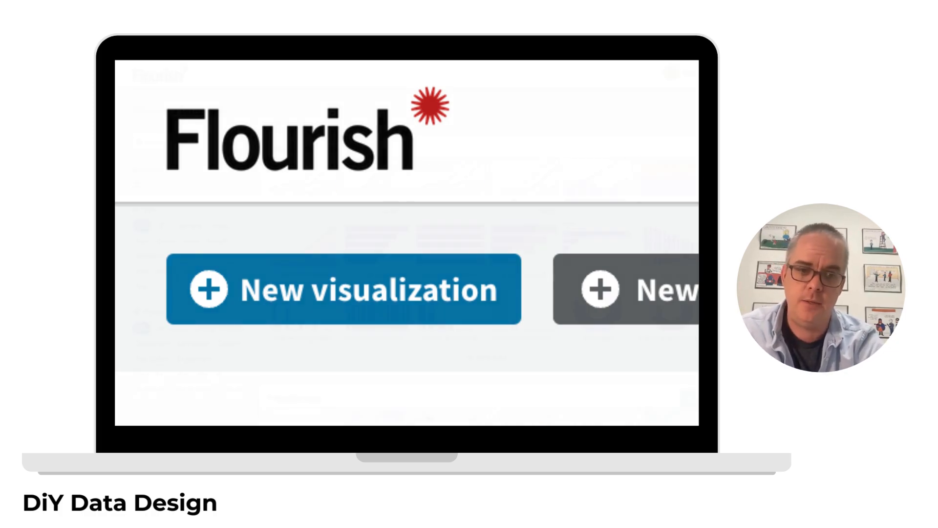
Start a new visualization from the Flourish home page to open the template gallery.
click(335, 291)
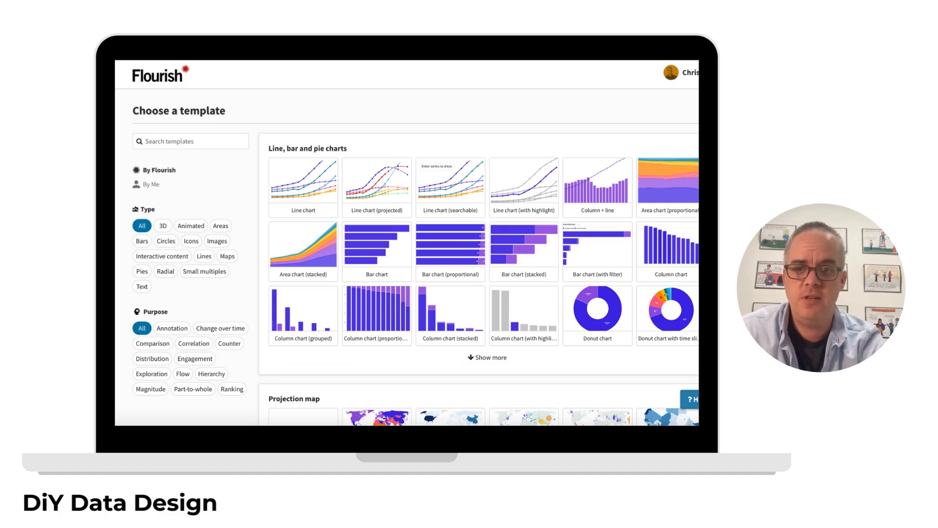
Pick the Beeswarm template from the Scatter section of the gallery.
scroll(down, 3)
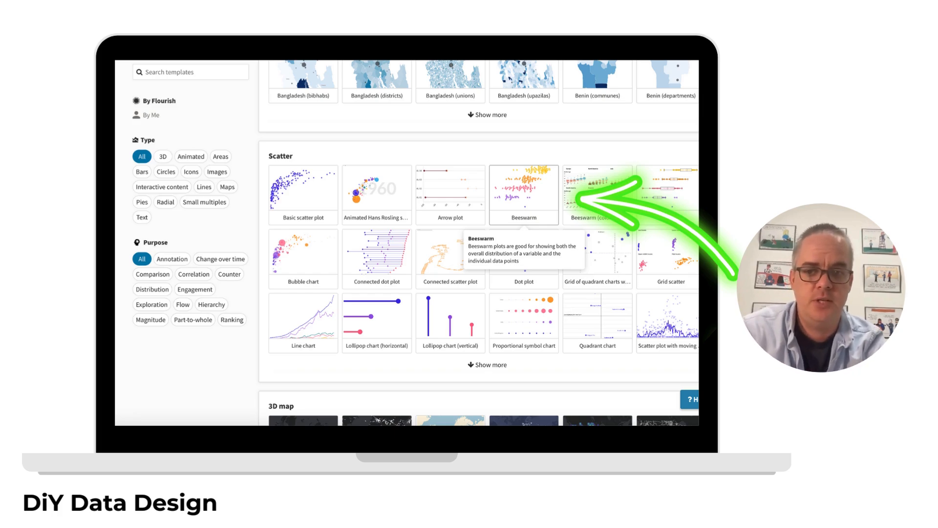
click(523, 194)
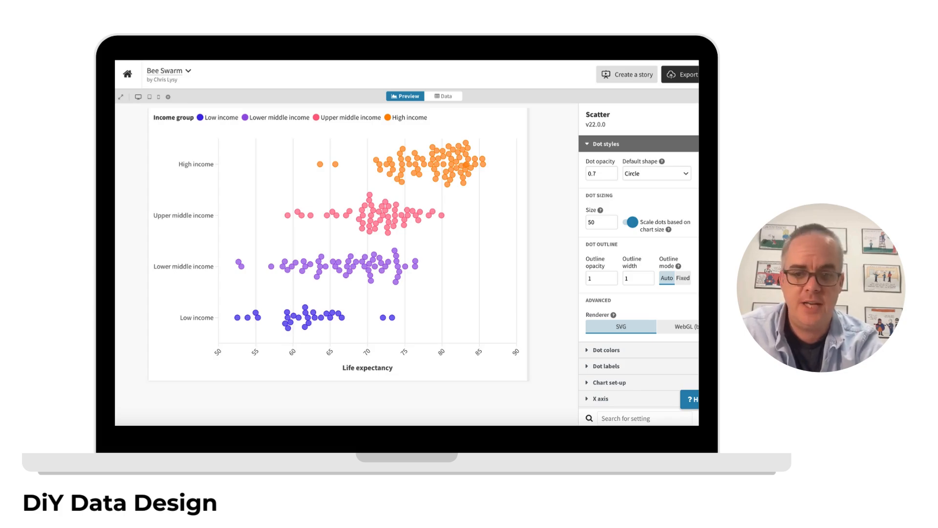
Collapse the Dot styles group in the beeswarm settings panel.
click(604, 143)
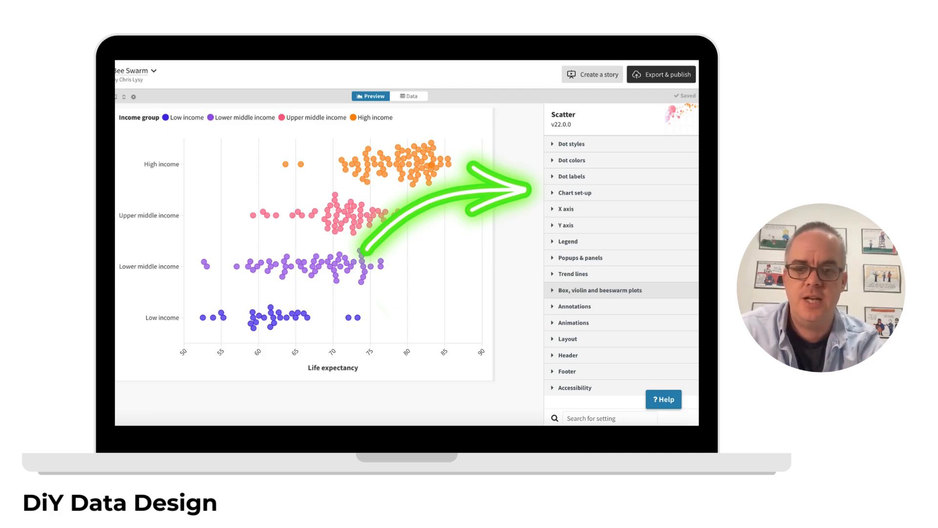
click(411, 96)
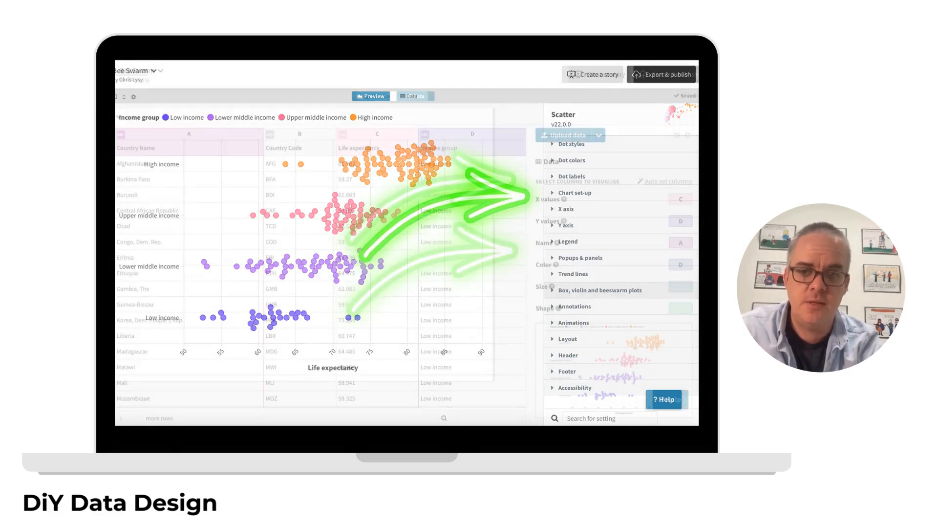
Show the data sheet mapping Life expectancy to X and Income group to Y and colour.
click(416, 95)
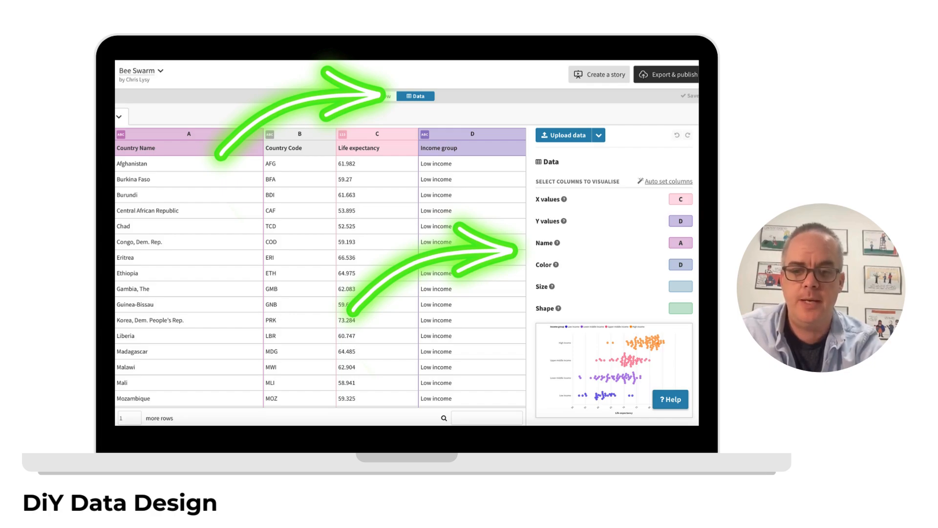
Back in Preview, set violin plots to Yes and the beeswarm layout to Auto.
click(371, 95)
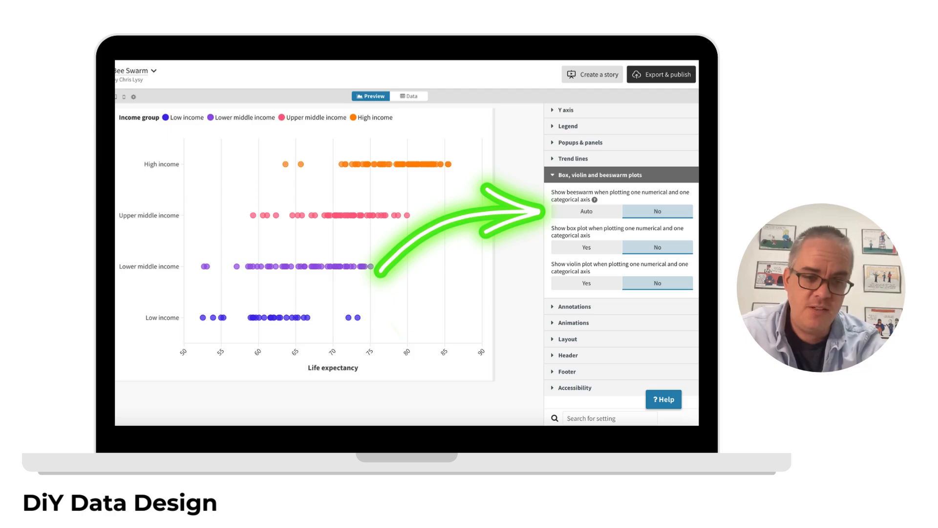
click(586, 283)
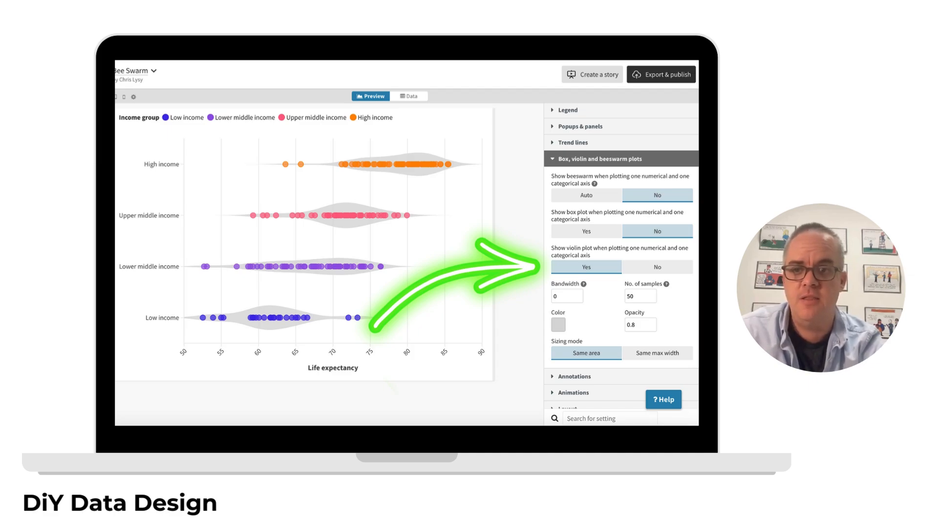
click(586, 195)
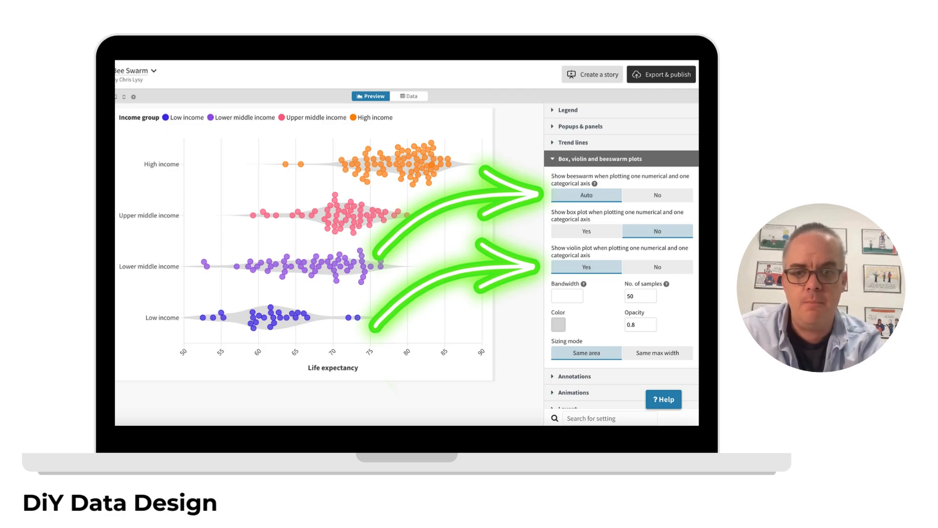
click(661, 75)
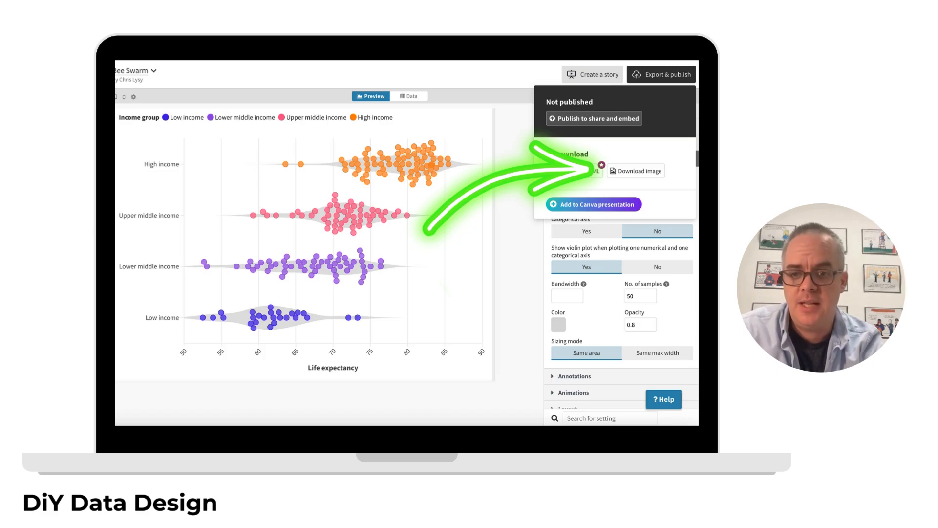
Open the Download image dialog to export the Bee Swarm chart as a PNG.
click(636, 171)
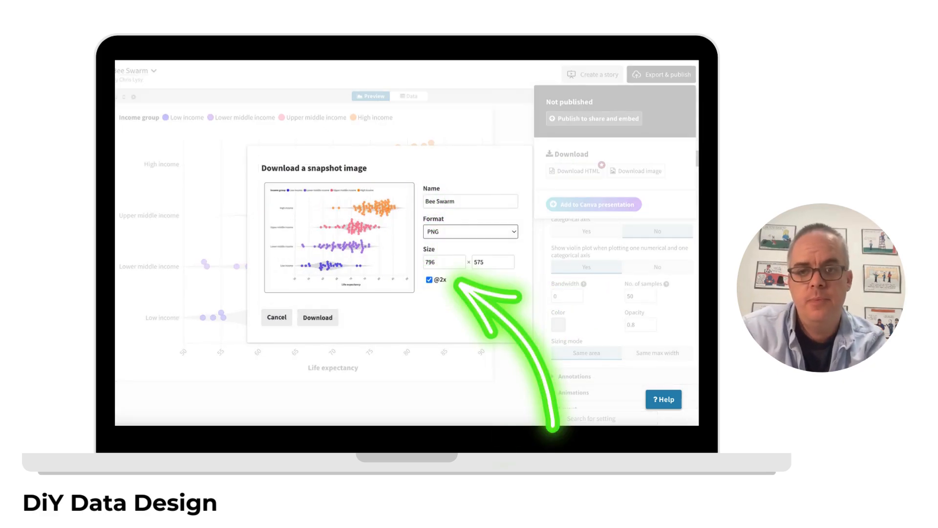